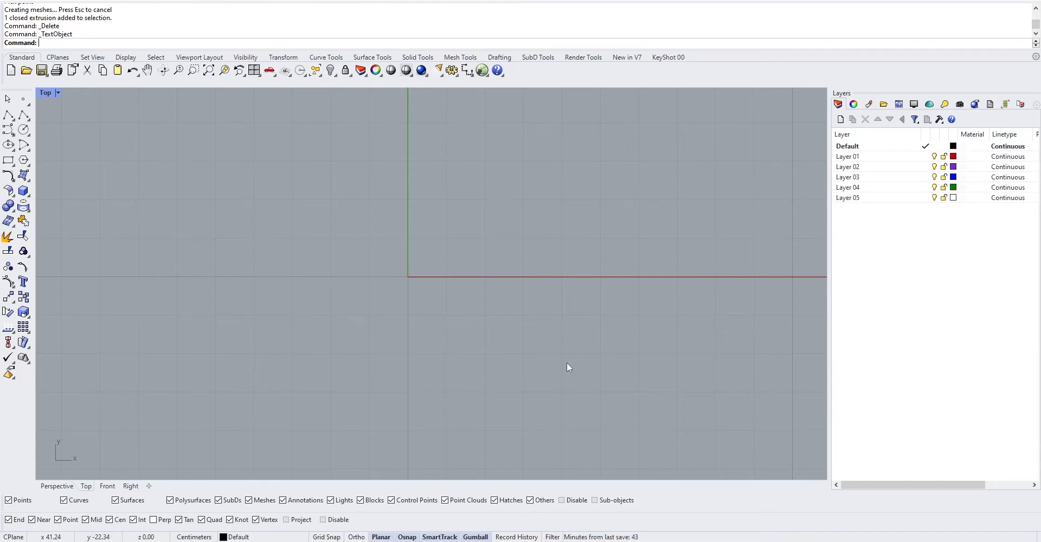
mouse_move(272, 344)
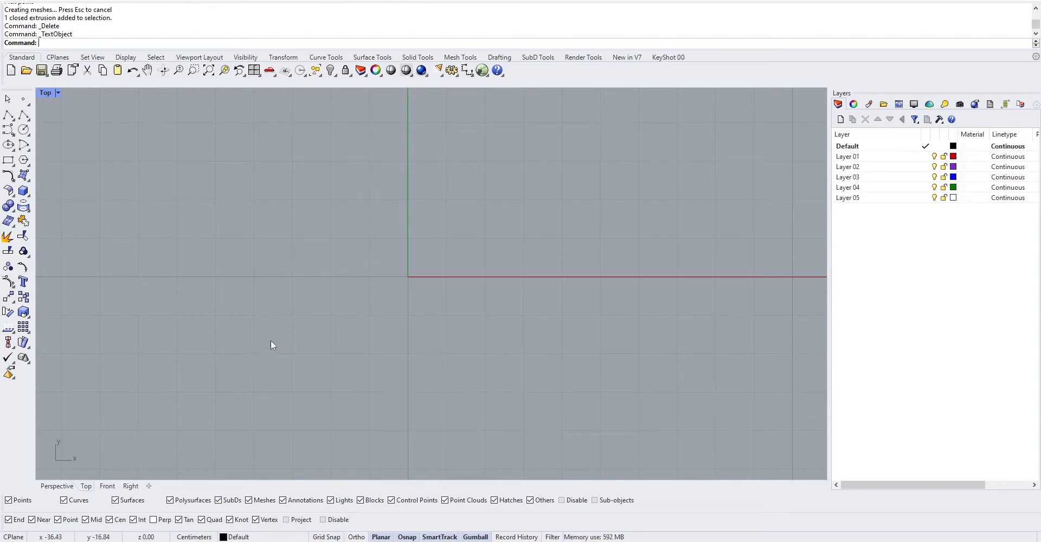
mouse_move(59, 291)
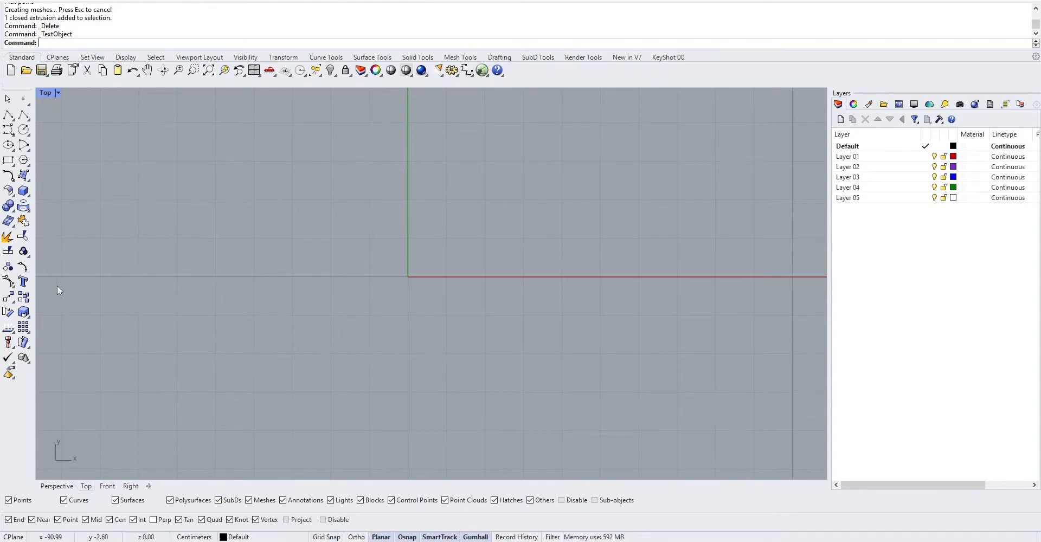
- Begin a Text Object and enter 'Text in Rhino' as its content, keeping 3 cm Arial solid output
left_click(24, 282)
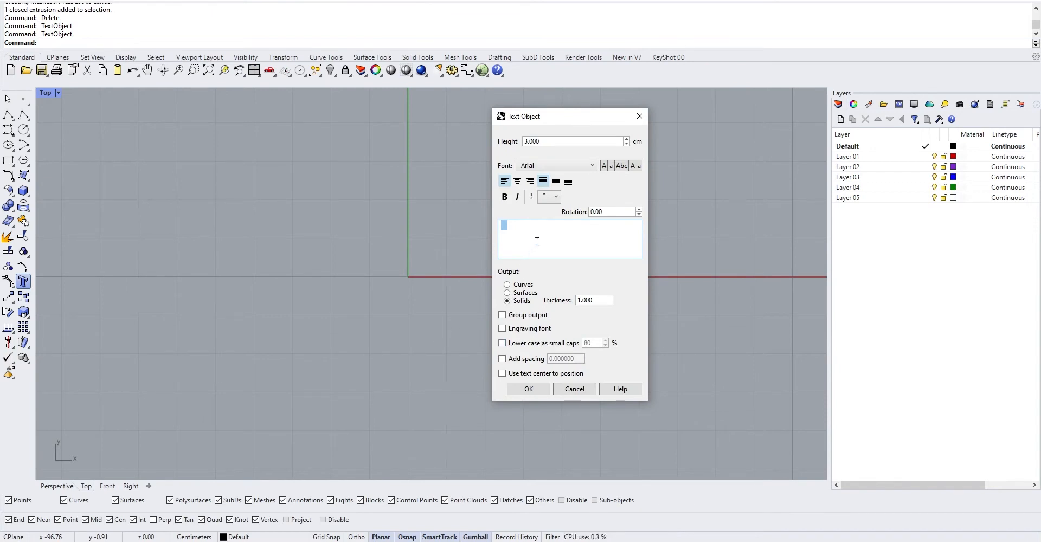
type("Text in Rhi")
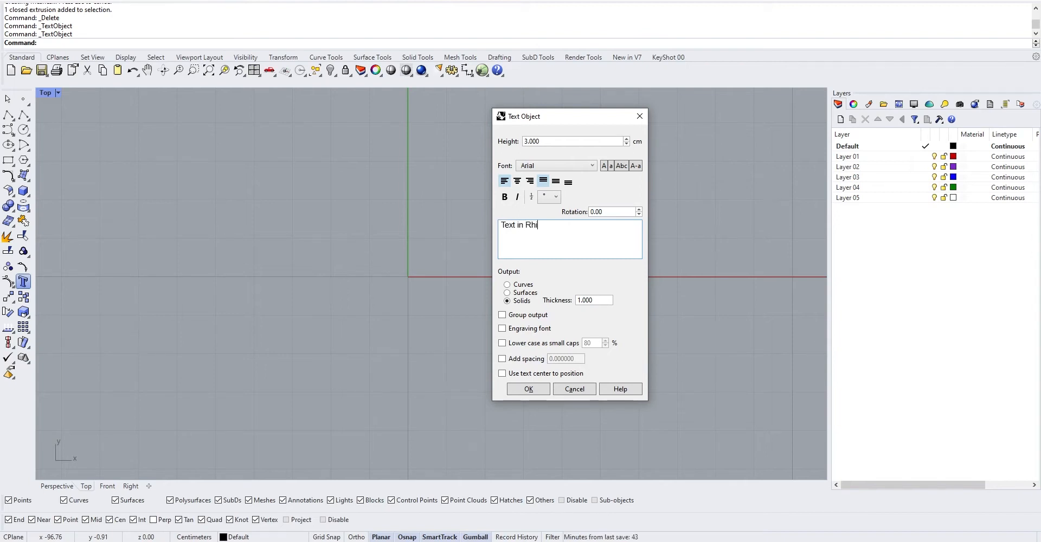
type("no")
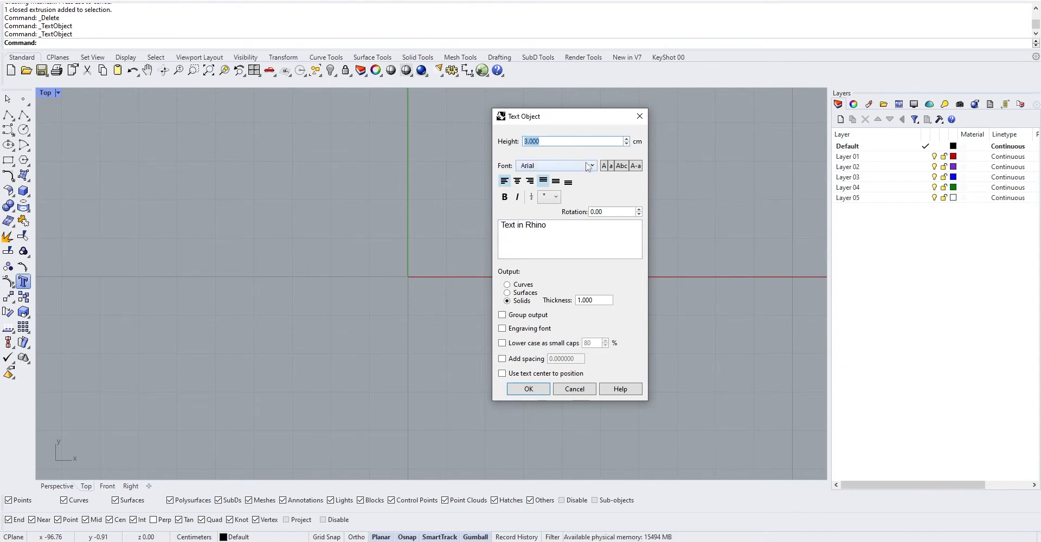
mouse_move(580, 191)
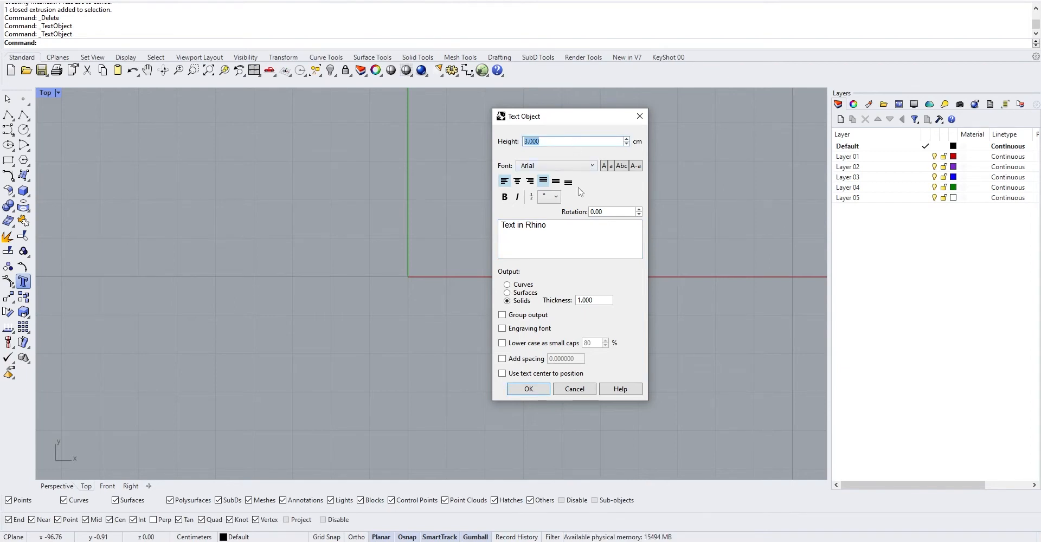
left_click(505, 197)
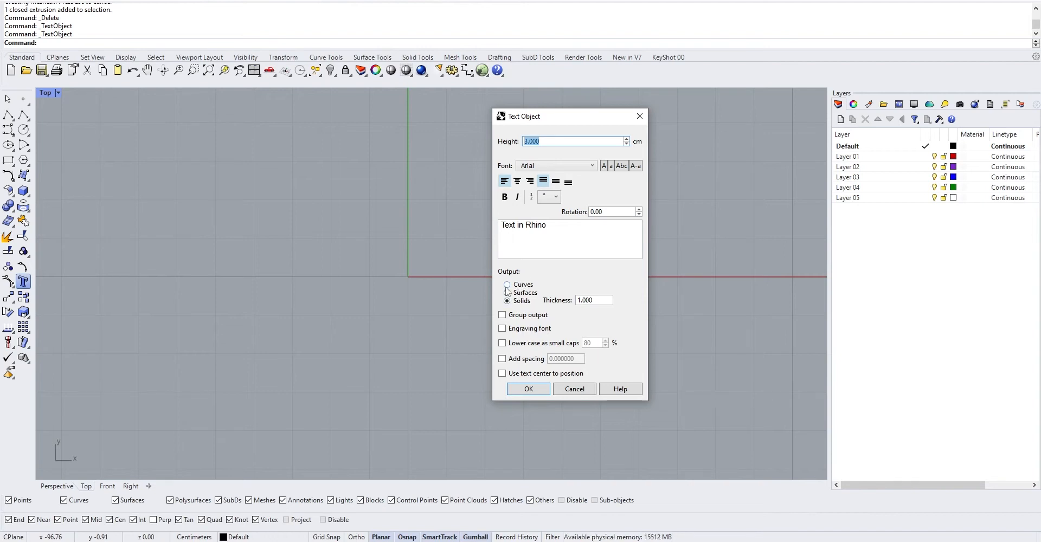
- Place 'Text in Rhino' as curves, then confirm a second copy output as surfaces
left_click(529, 388)
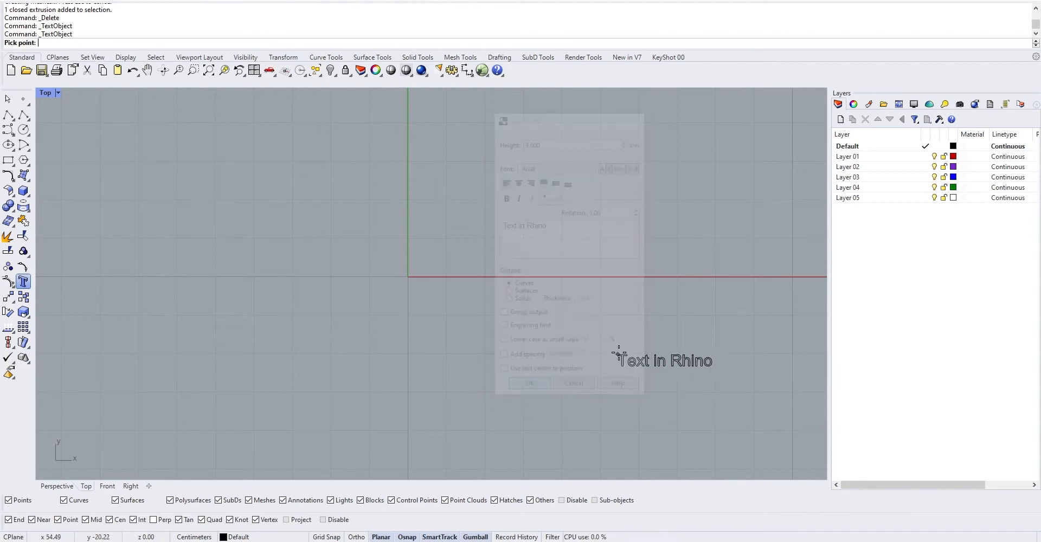
left_click(529, 383)
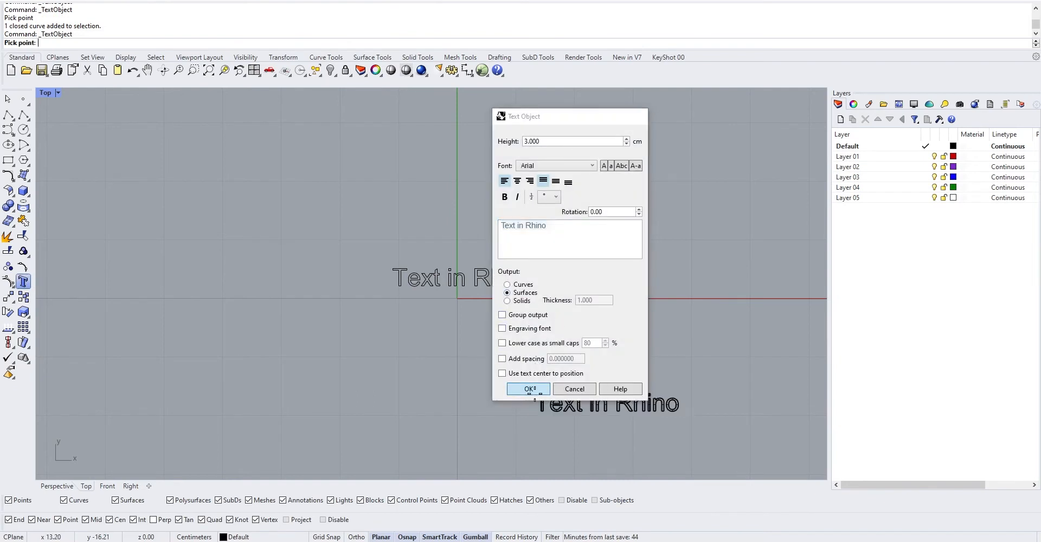
left_click(528, 388)
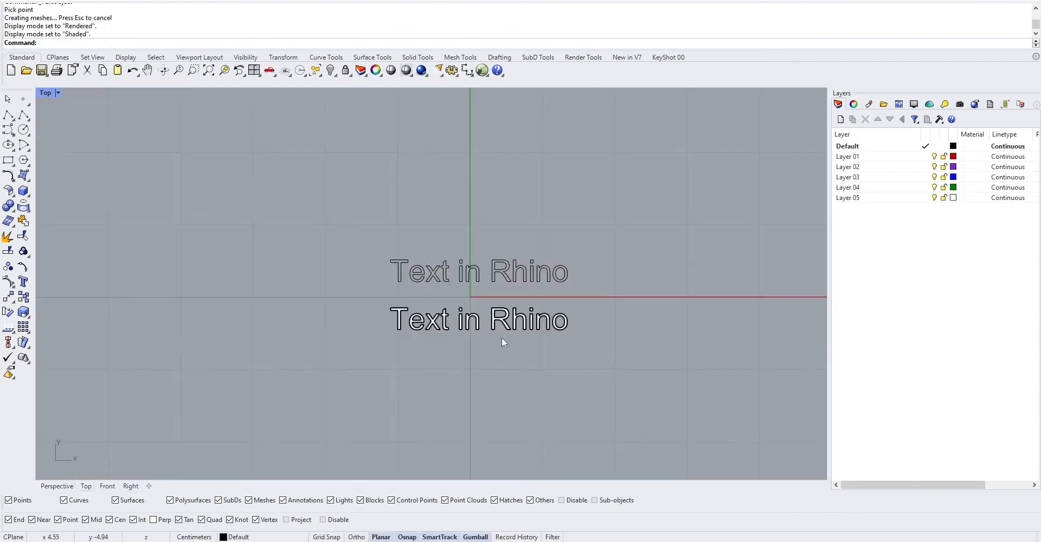
- Create a third 'Text in Rhino' with Output: Solids and confirm its placement
left_click(22, 281)
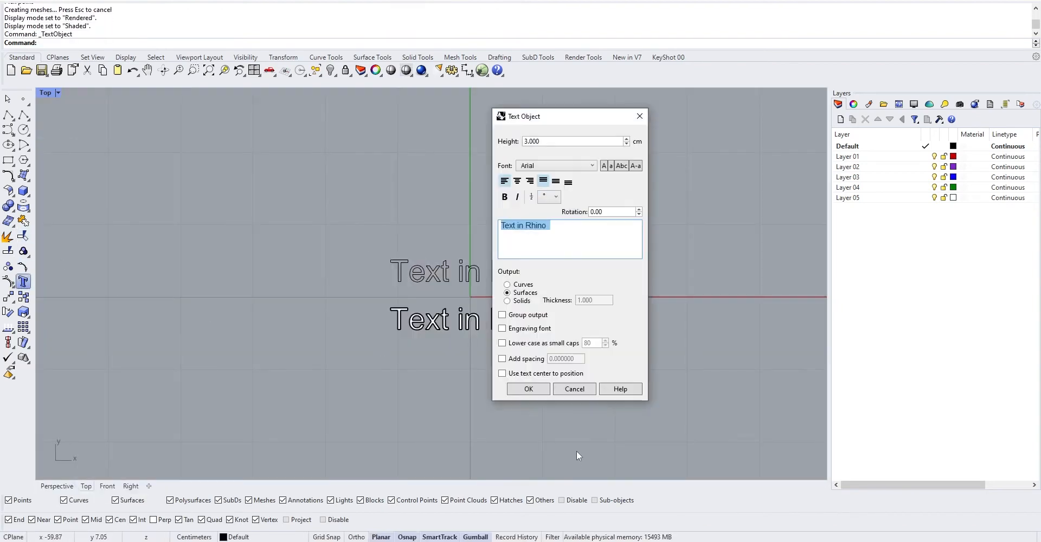
left_click(508, 301)
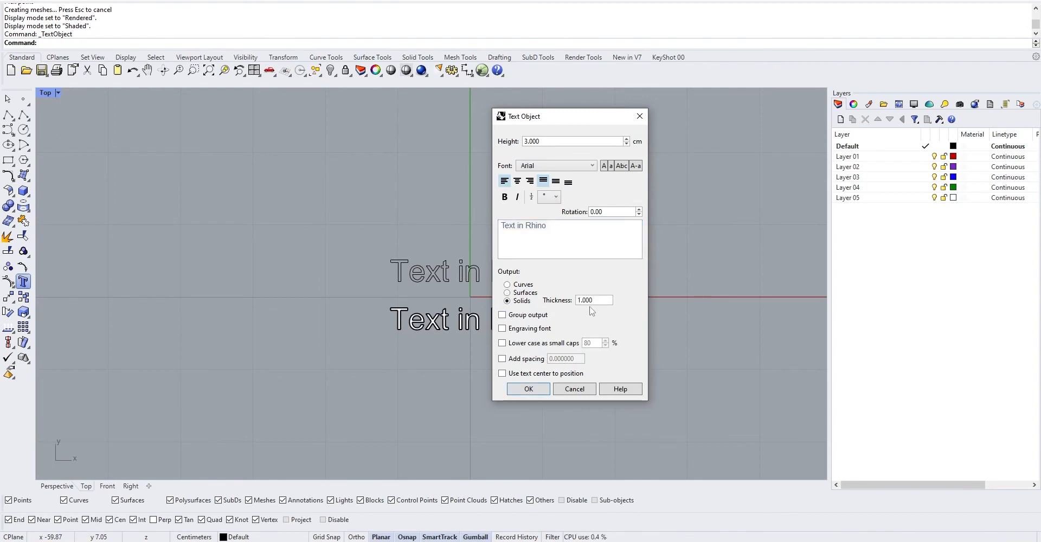
left_click(593, 300)
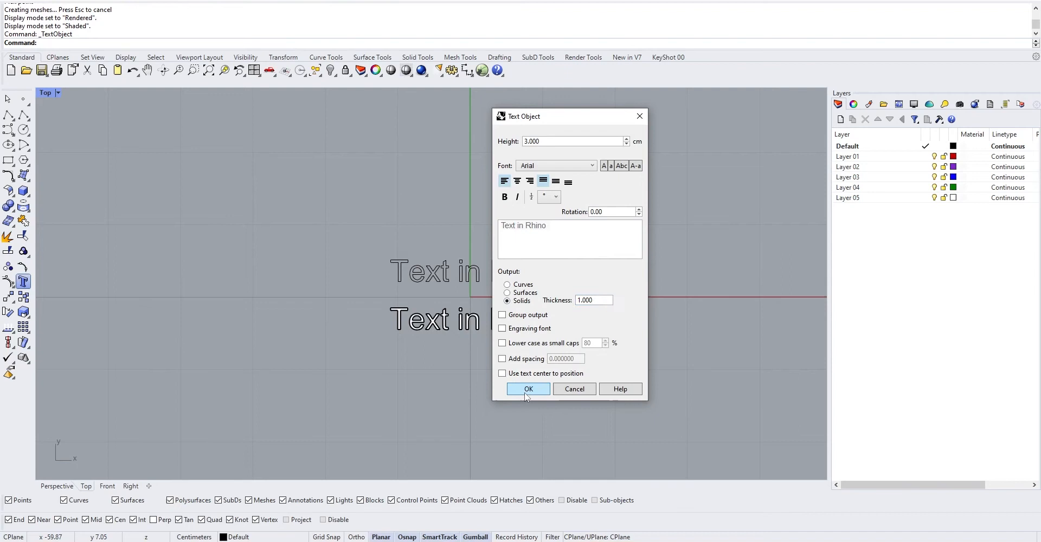
left_click(528, 389)
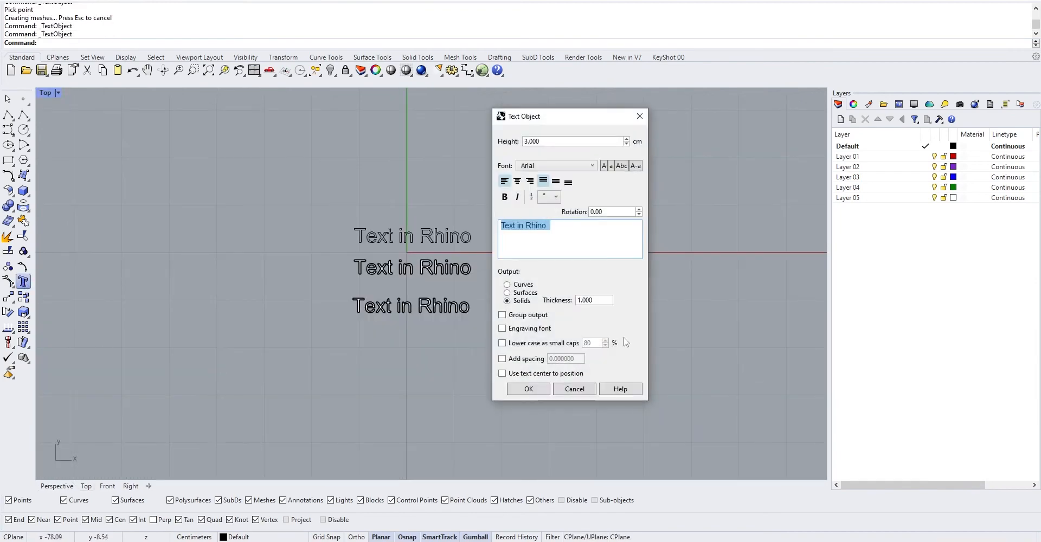
mouse_move(604, 166)
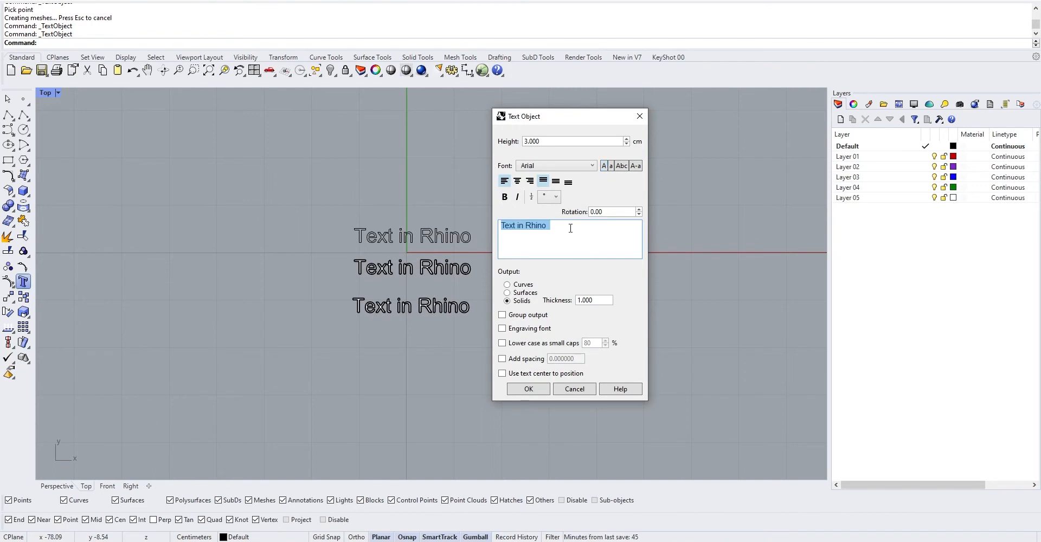
- Cycle uppercase, lowercase and toggle case, settling on Capitalize words: 'Text In Rhino'
left_click(603, 165)
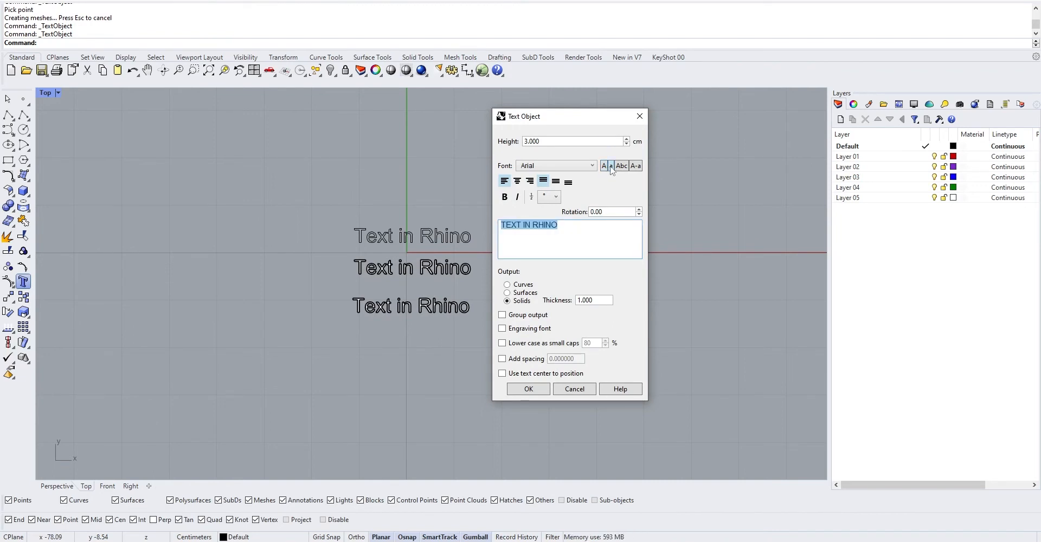
left_click(611, 166)
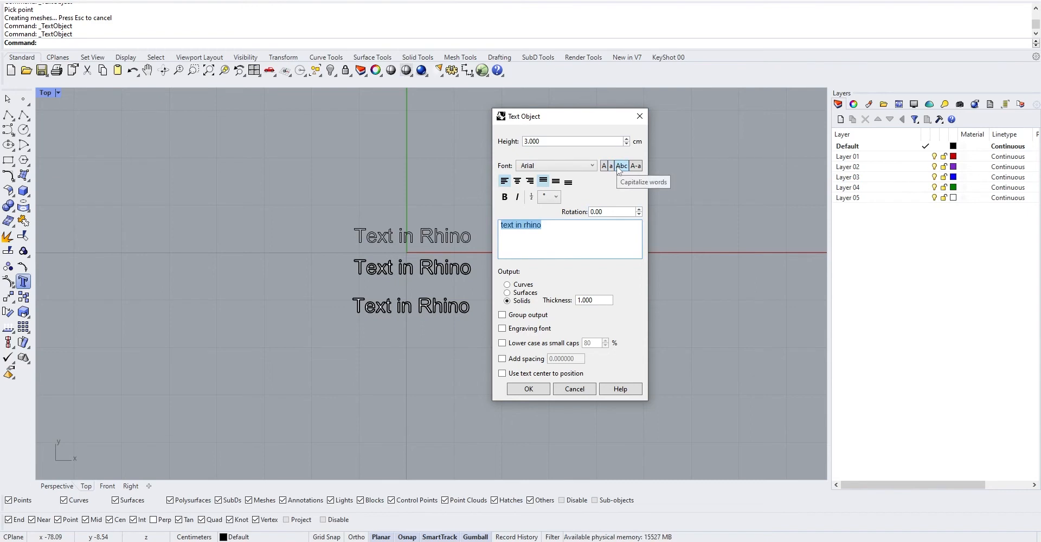
mouse_move(552, 232)
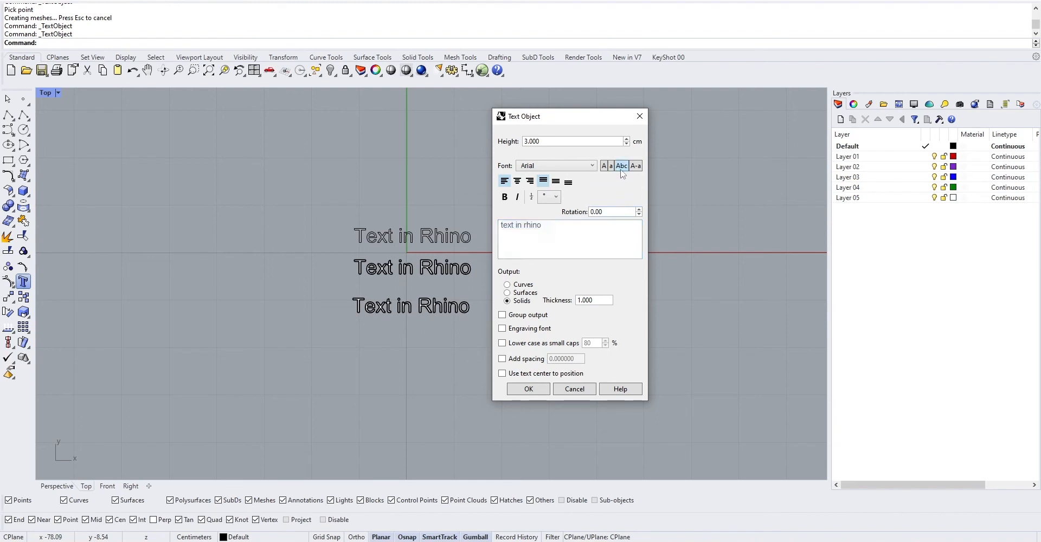
left_click(635, 165)
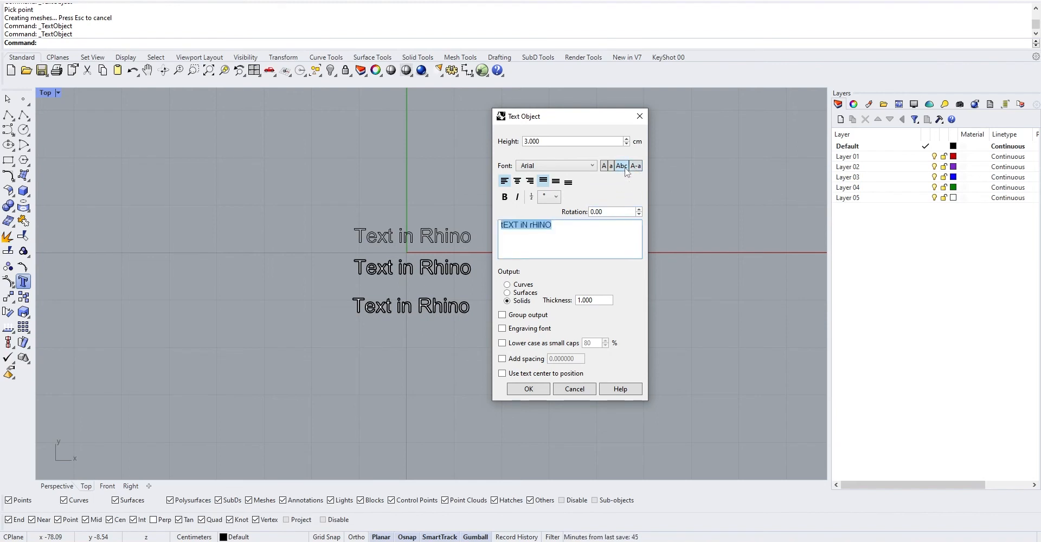
left_click(622, 164)
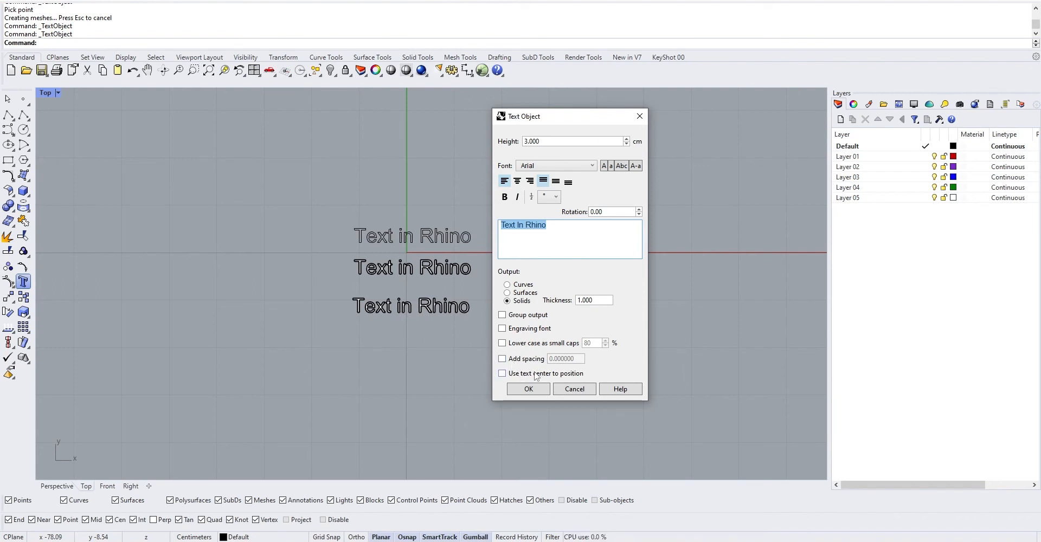
- Confirm the capitalized 'Text In Rhino' solid and place it below the earlier texts
left_click(528, 388)
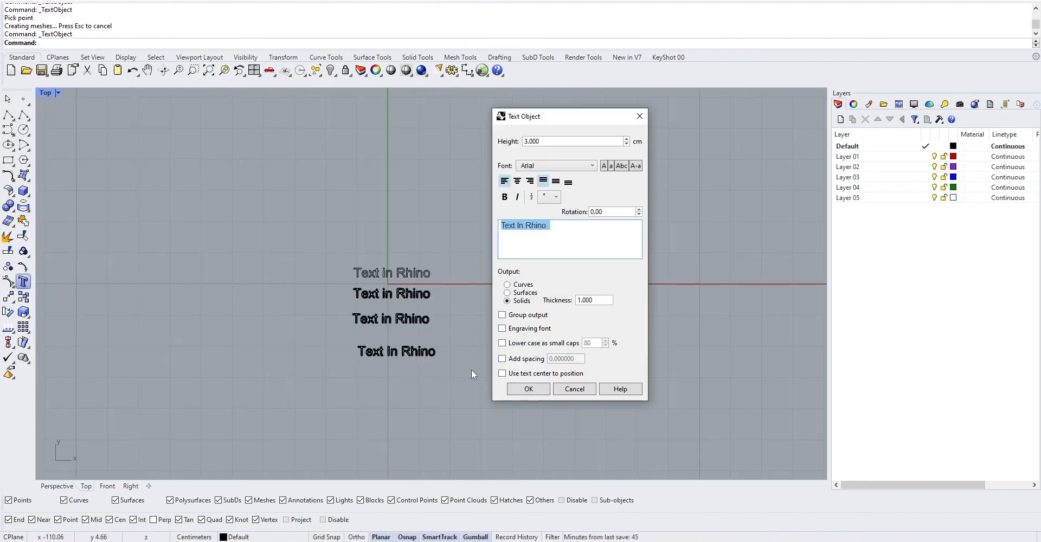
left_click(528, 389)
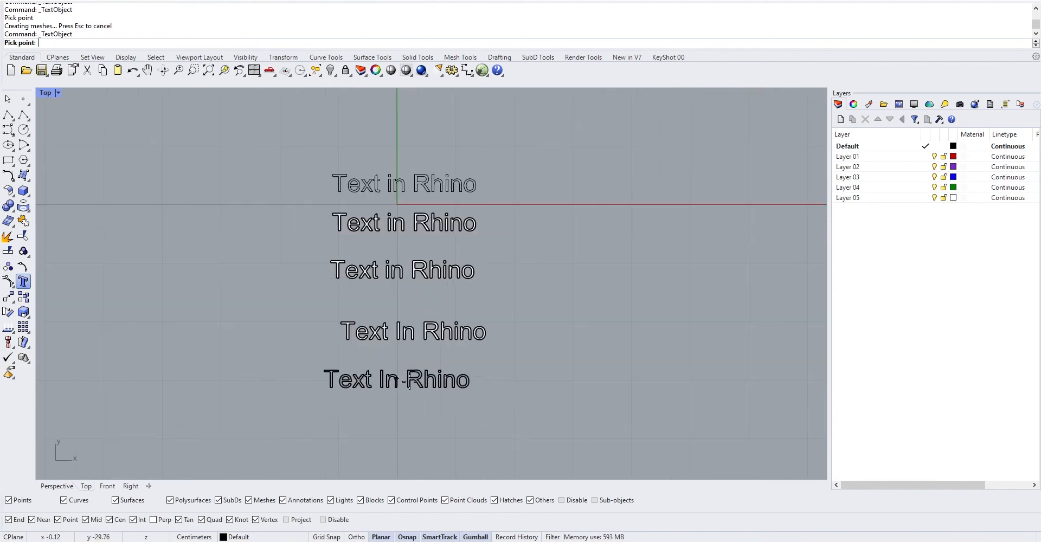